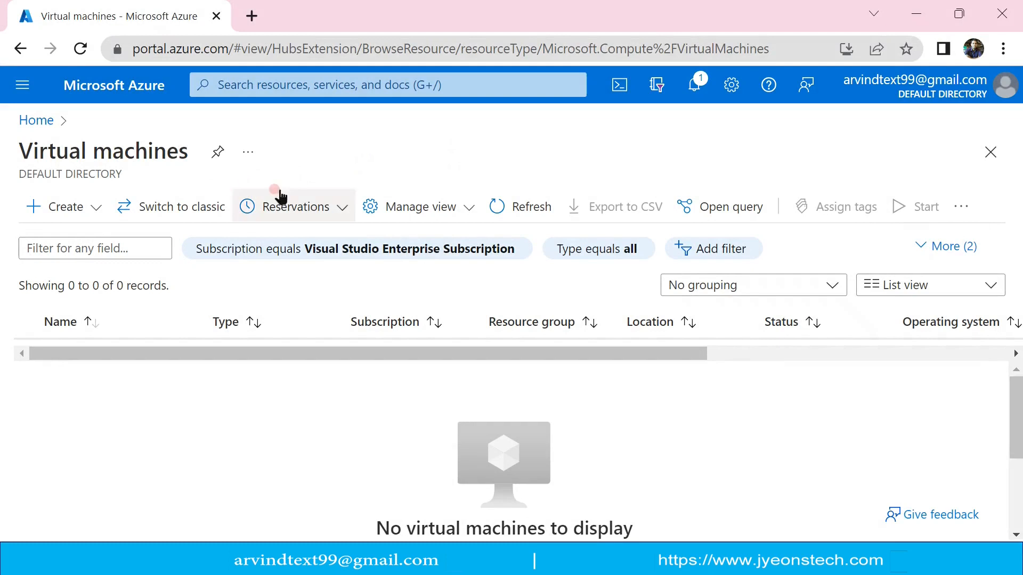
pyautogui.moveTo(74, 207)
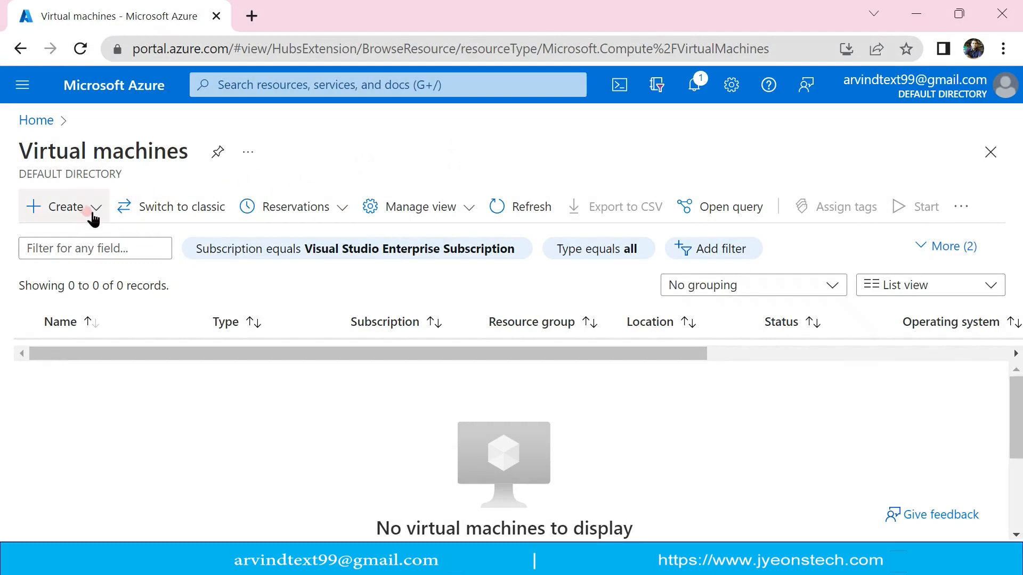
# Start a new Azure virtual machine and scroll the Basics tab down to the Size field.
pyautogui.click(60, 207)
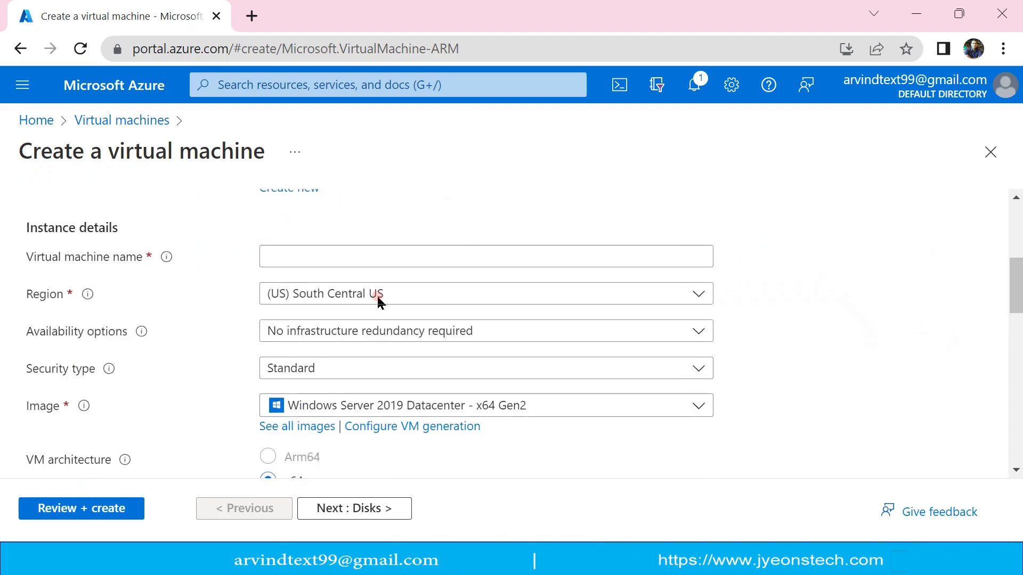
pyautogui.scroll(-3)
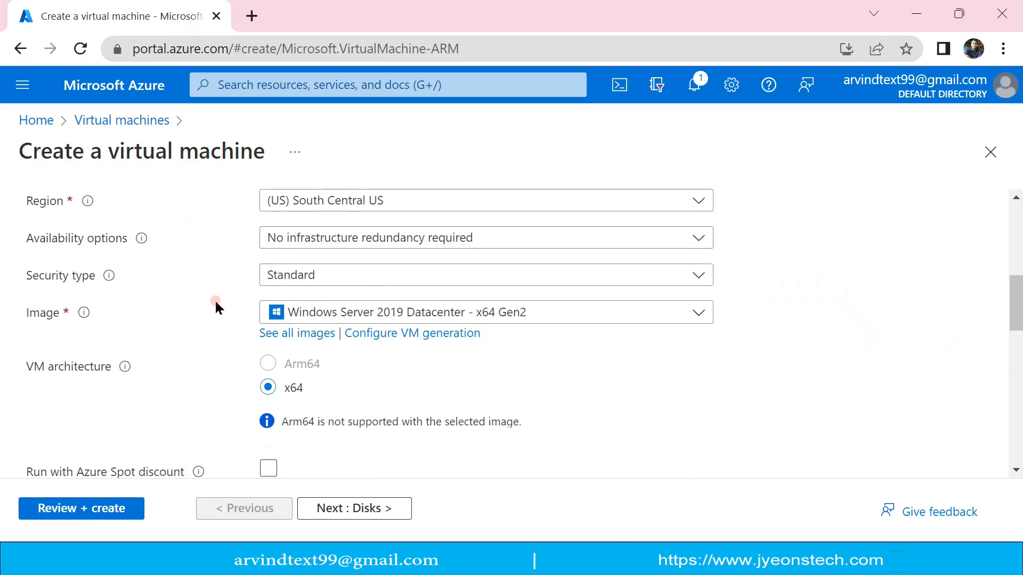
pyautogui.scroll(-3)
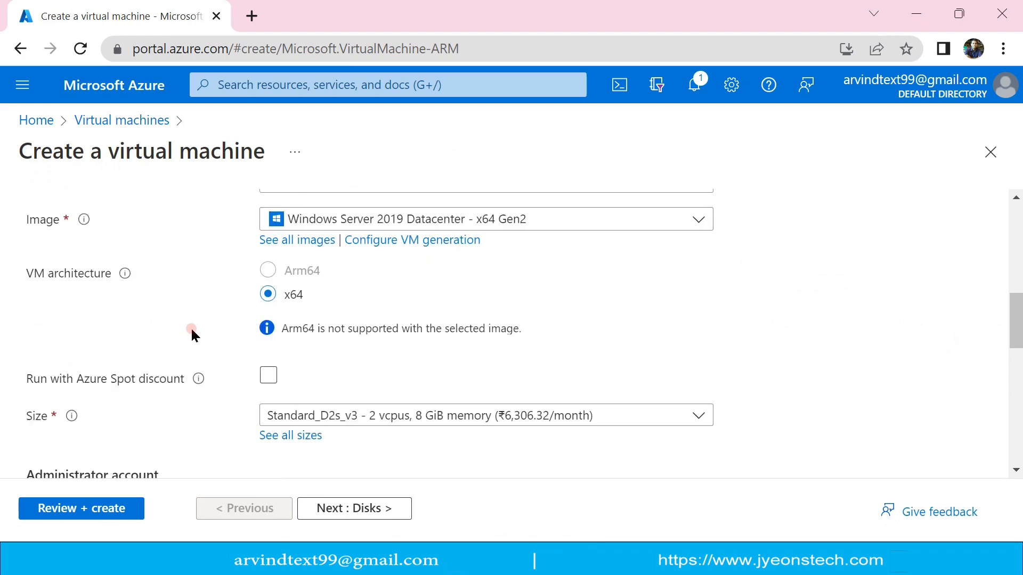
pyautogui.scroll(-3)
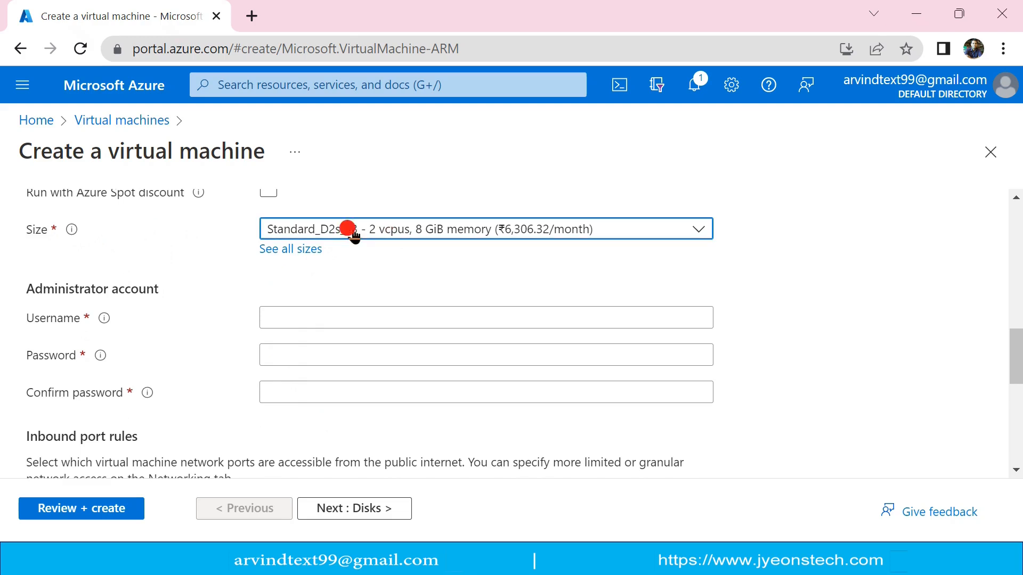
# Open the Size dropdown and switch to the full list of VM sizes.
pyautogui.click(485, 229)
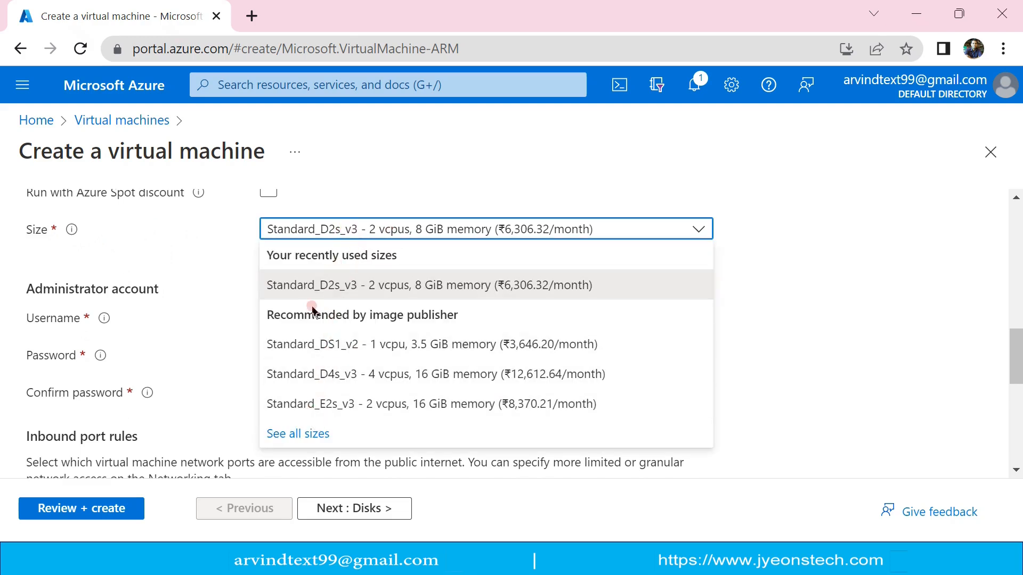
pyautogui.moveTo(357, 335)
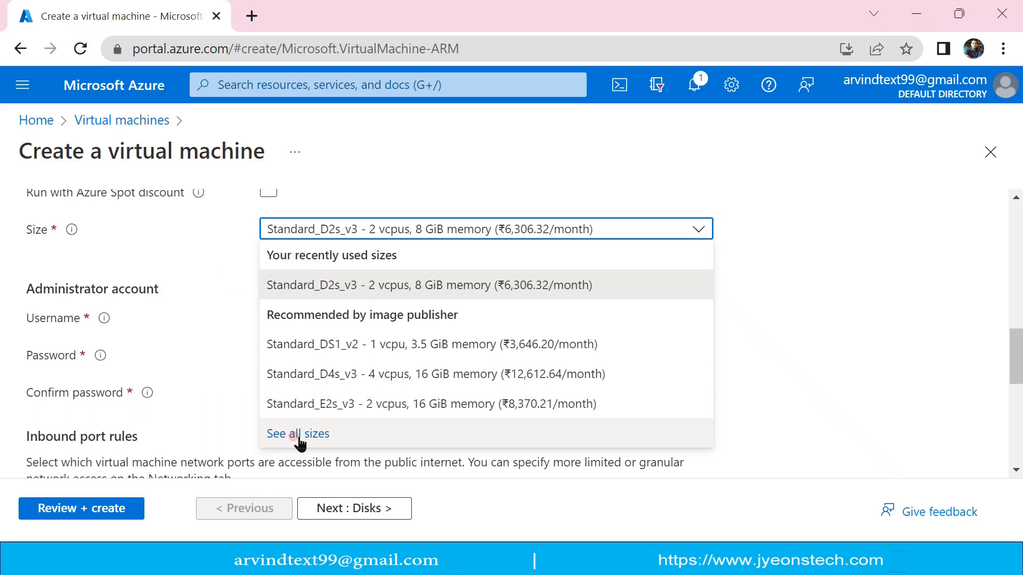
pyautogui.click(297, 434)
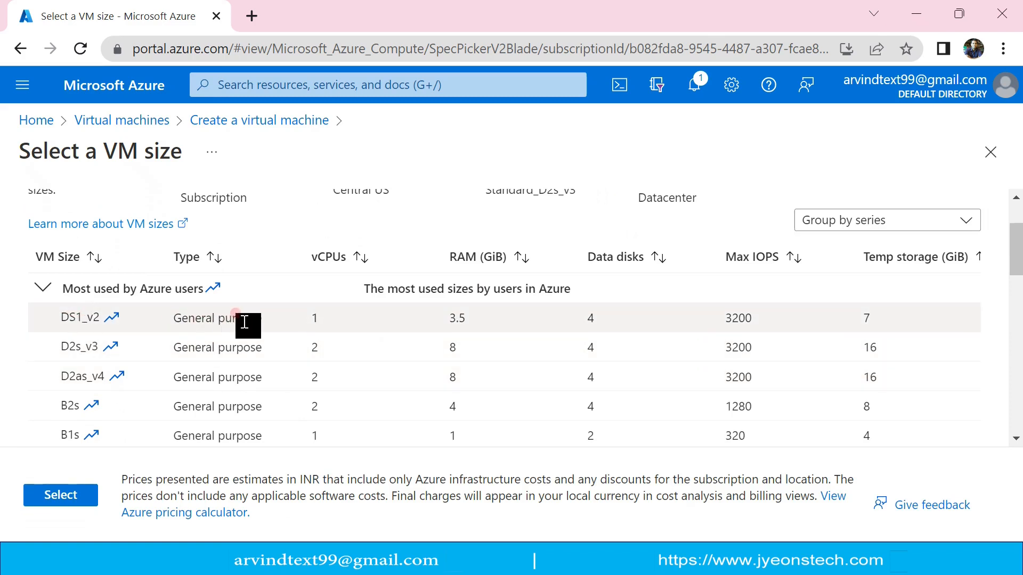
pyautogui.moveTo(200, 318)
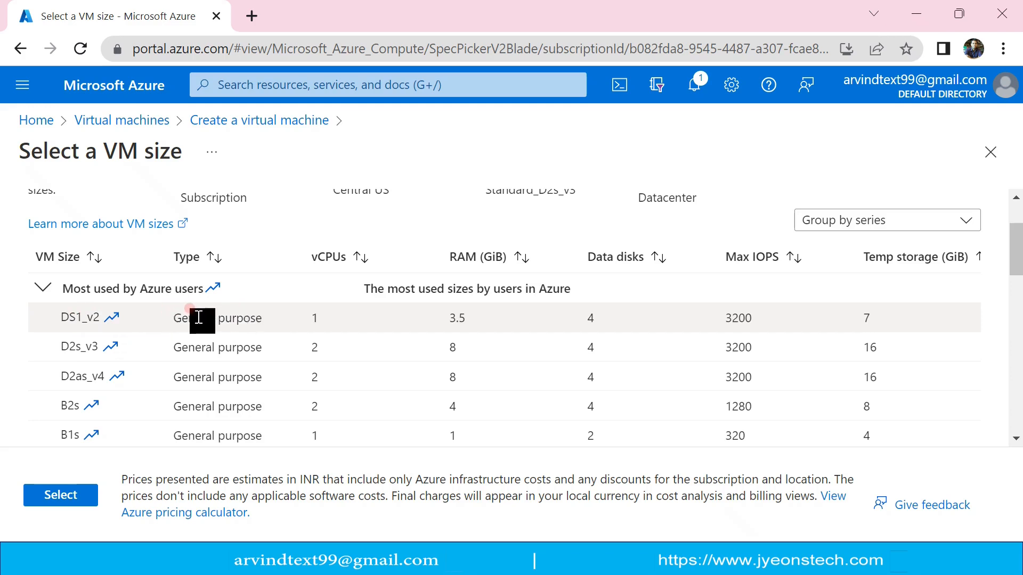
pyautogui.moveTo(320, 326)
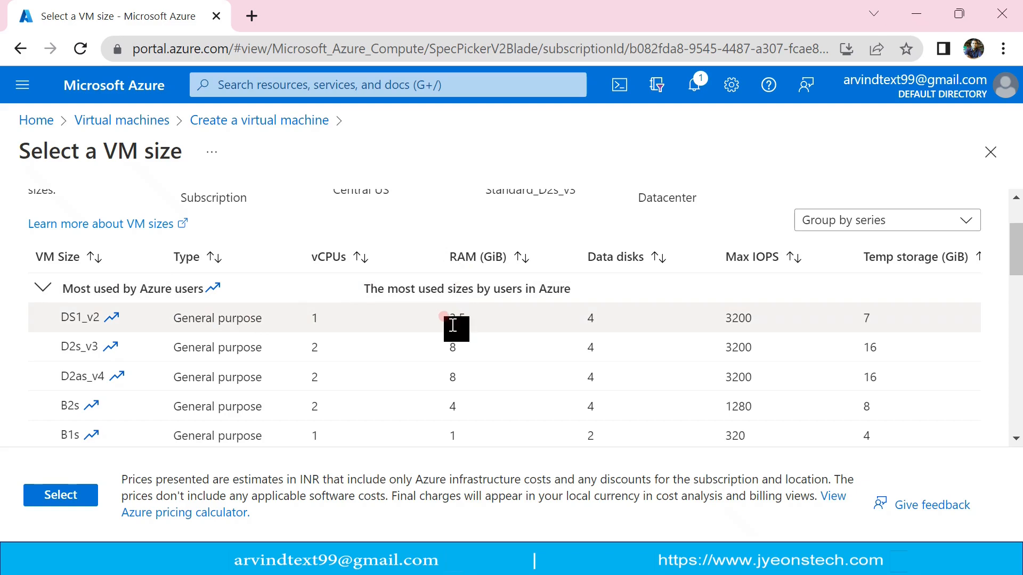
pyautogui.moveTo(549, 333)
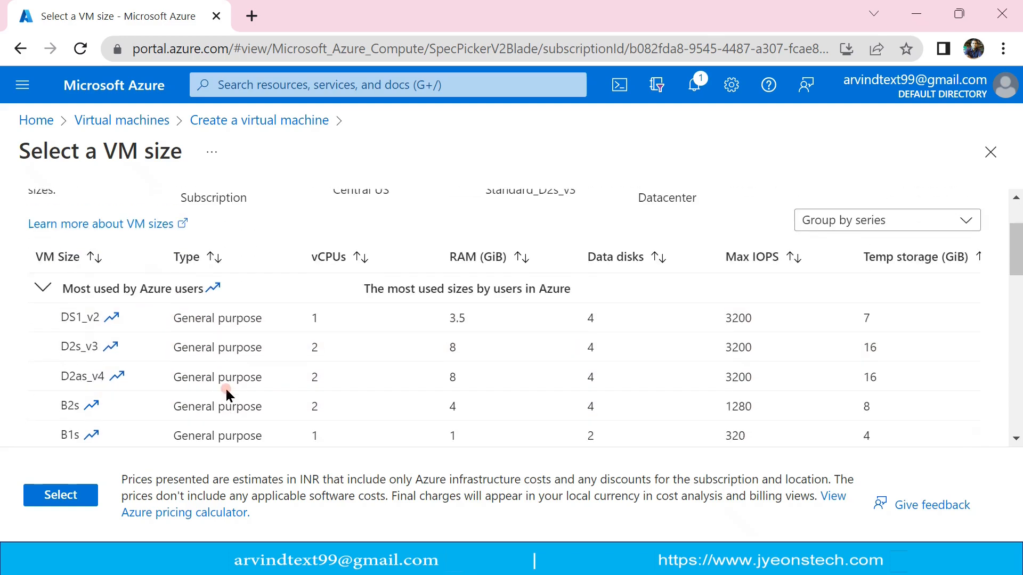
# Browse down through the VM size series and expand the E-Series v4 group.
pyautogui.scroll(-3)
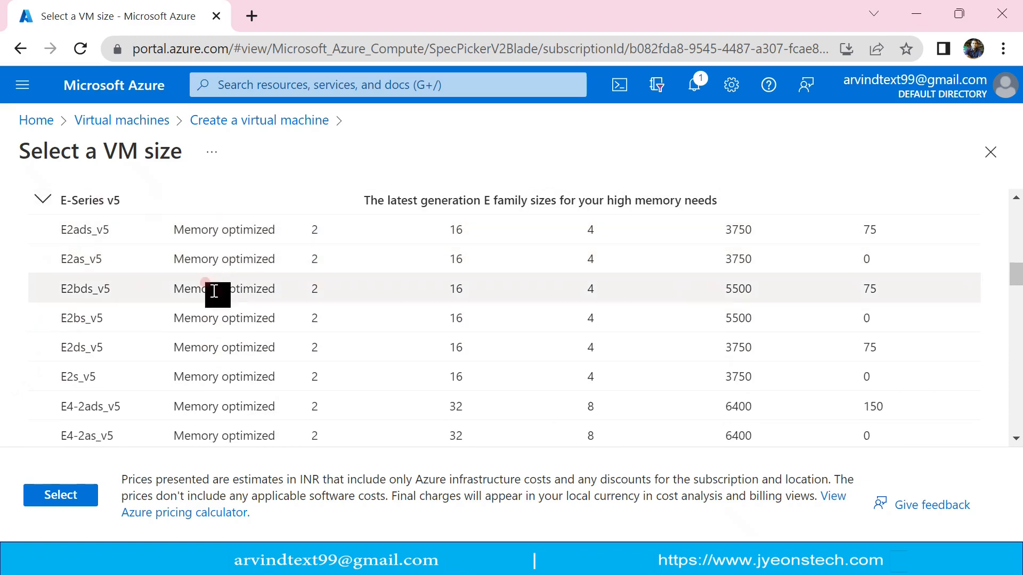
pyautogui.scroll(-3)
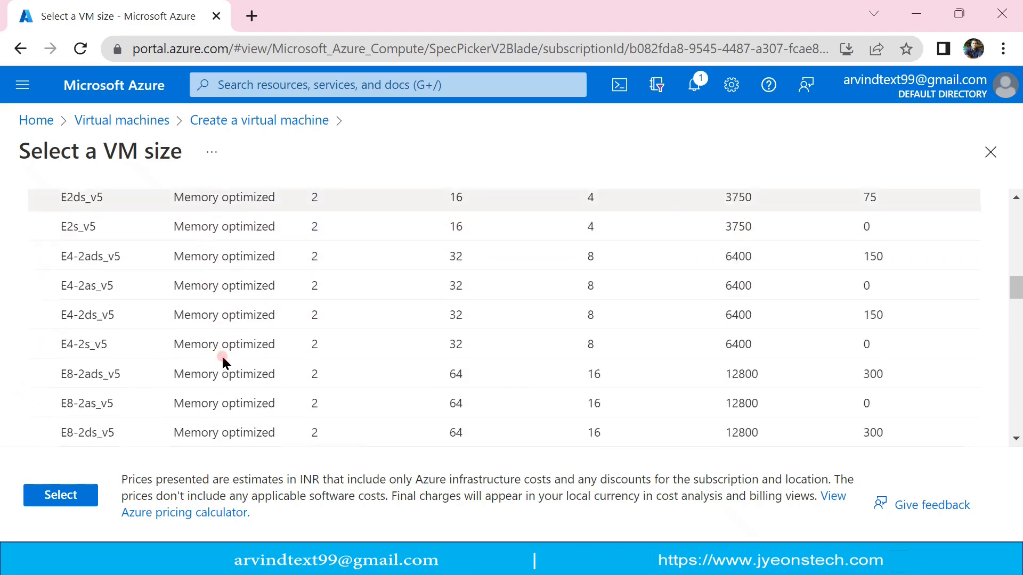
pyautogui.scroll(-3)
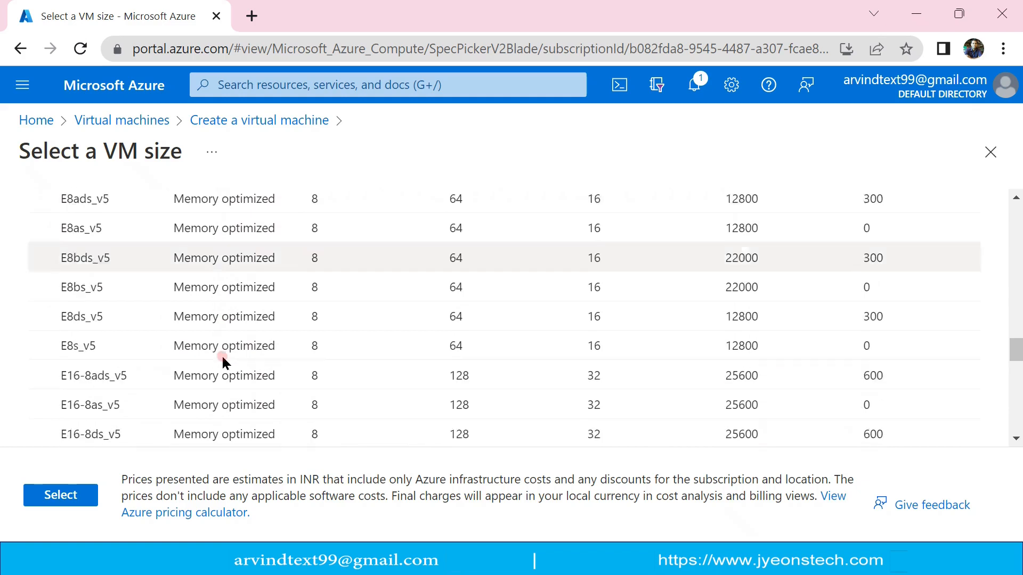
pyautogui.scroll(-3)
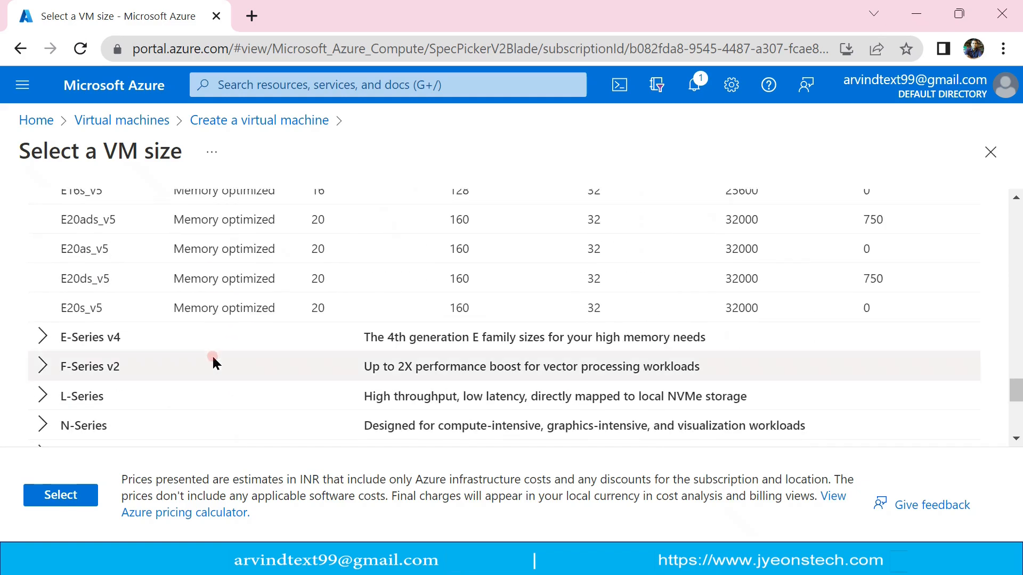
pyautogui.click(91, 337)
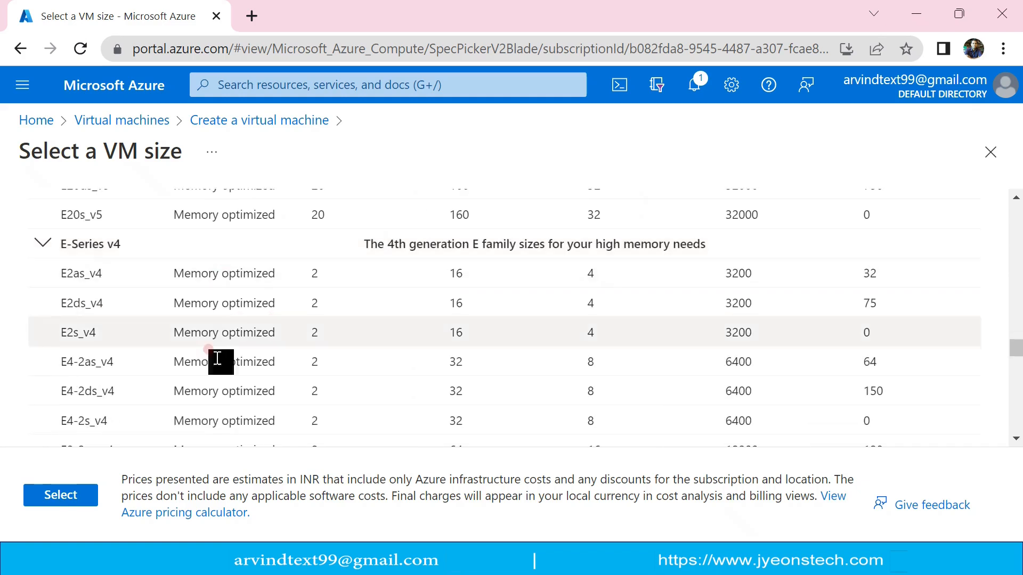
# Scroll further down the size list, expand the N-Series group, and keep scrolling.
pyautogui.scroll(-3)
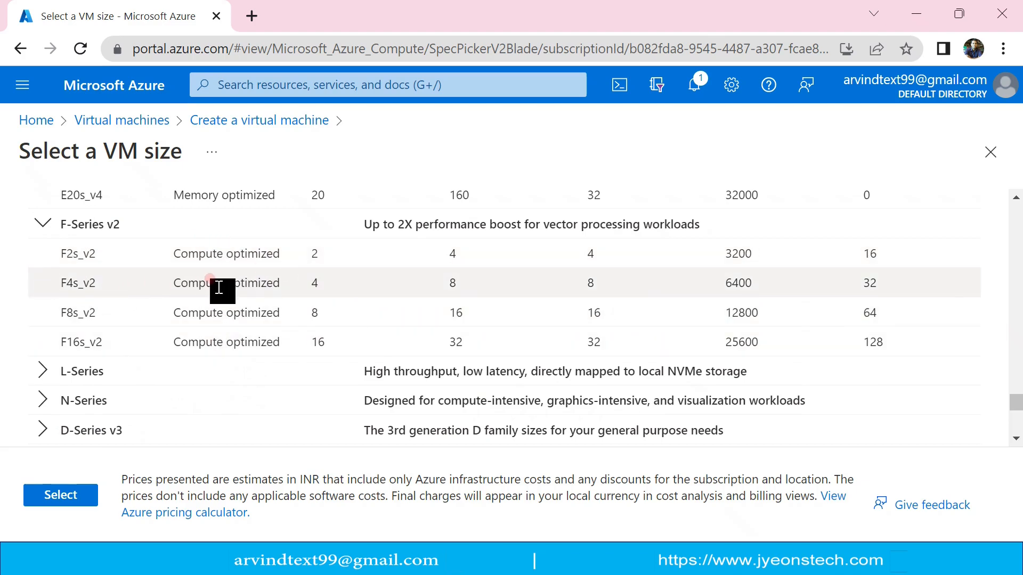
pyautogui.moveTo(688, 254)
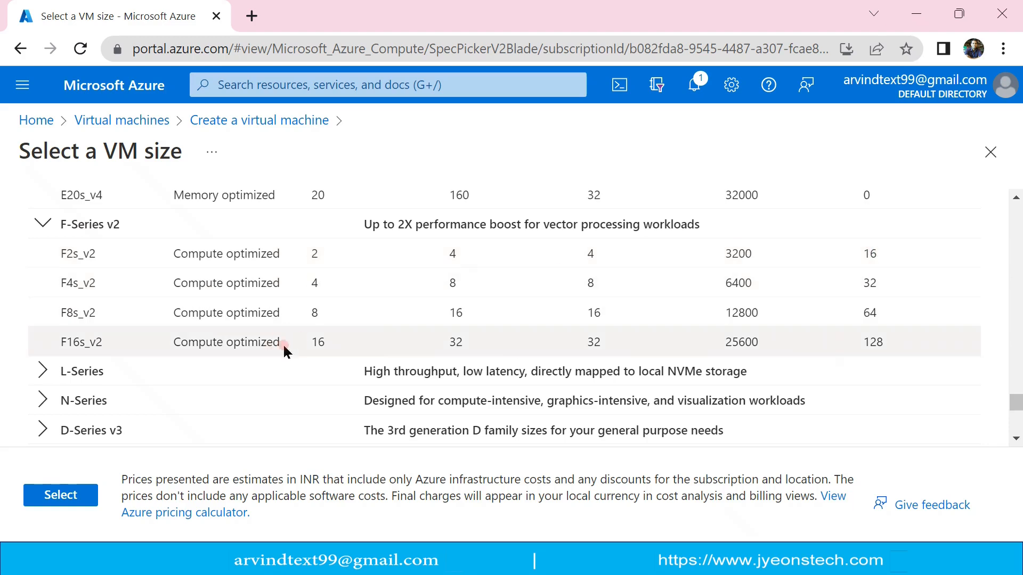
pyautogui.scroll(-3)
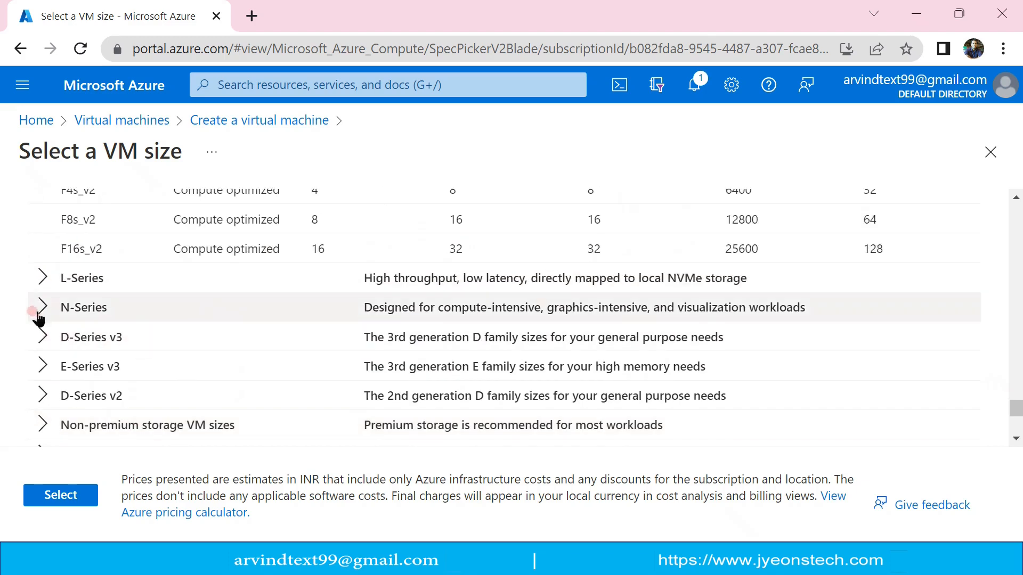
pyautogui.click(40, 308)
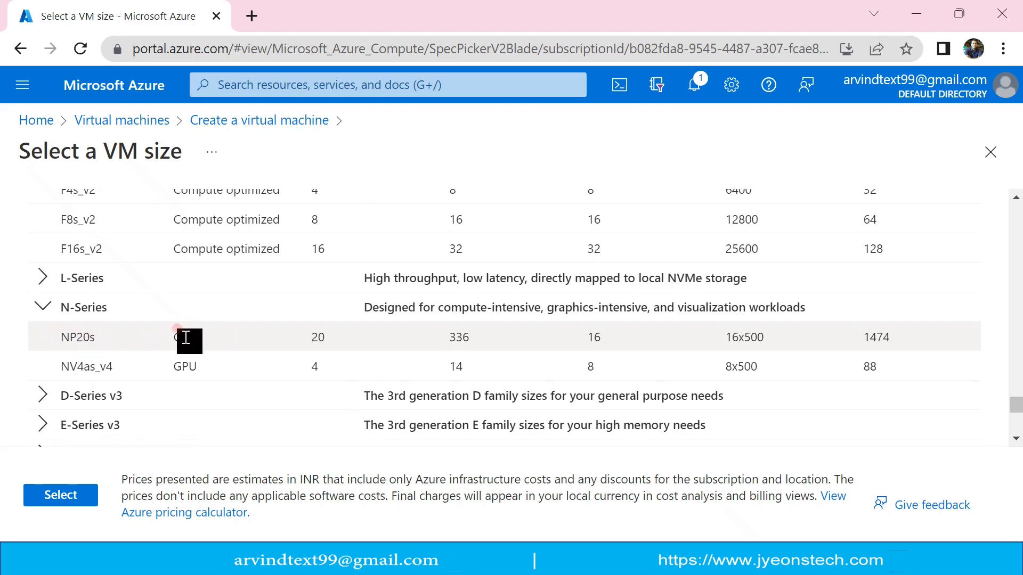
pyautogui.scroll(-3)
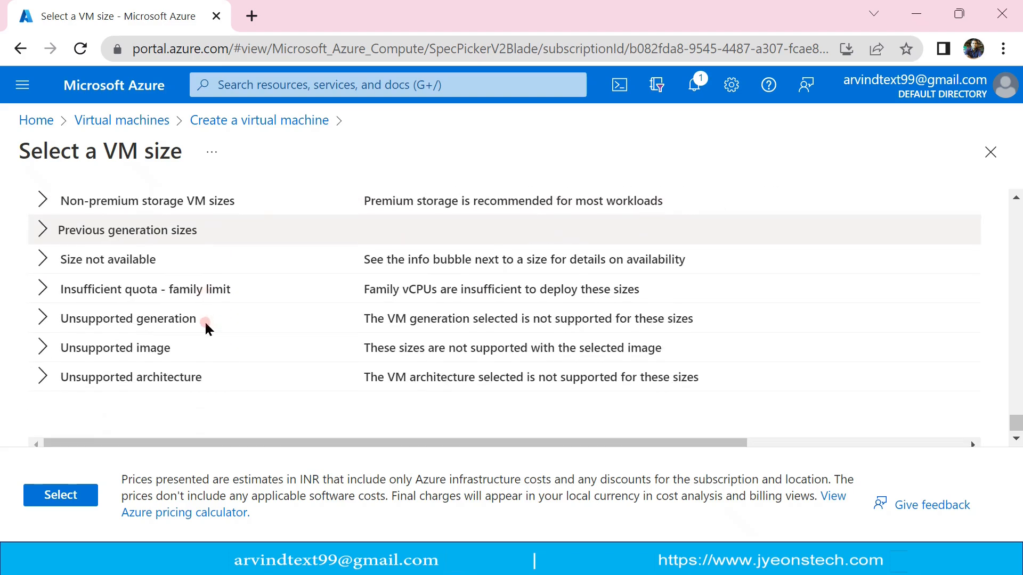
pyautogui.scroll(-3)
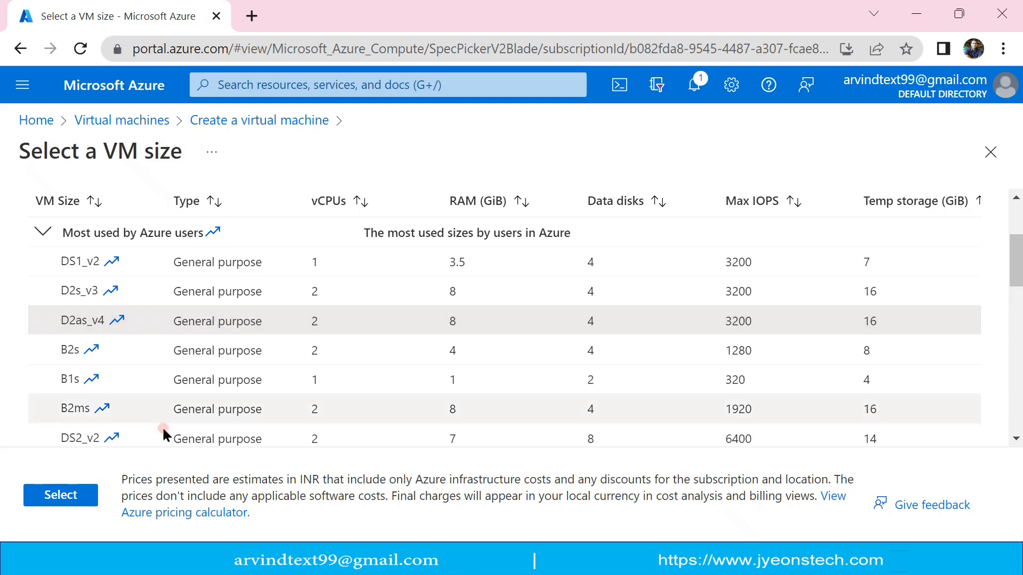
# Choose Standard_D2as_v4 (2 vCPUs, 8 GiB) and apply it to the VM form.
pyautogui.click(60, 494)
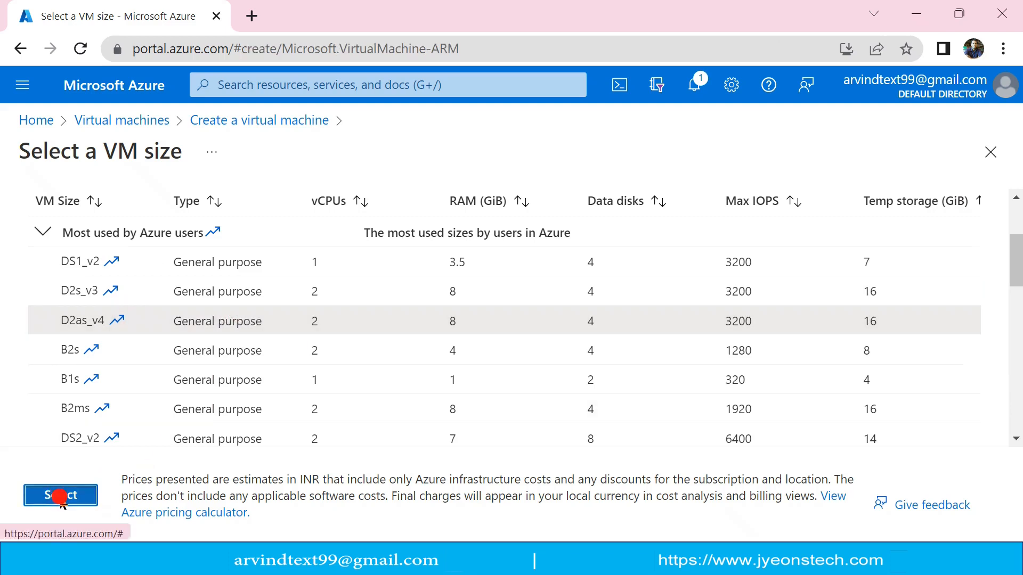
pyautogui.click(61, 495)
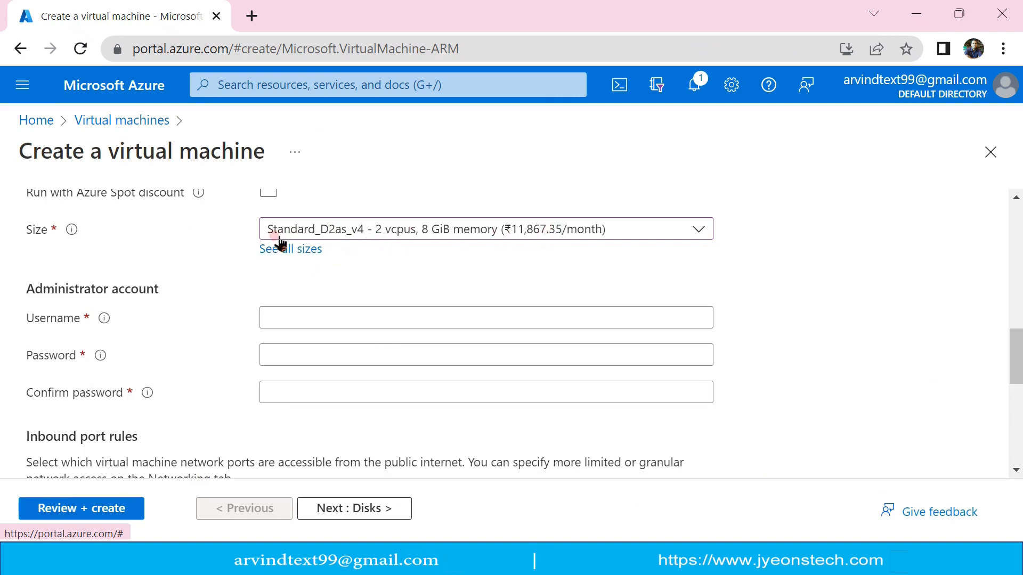
pyautogui.moveTo(358, 242)
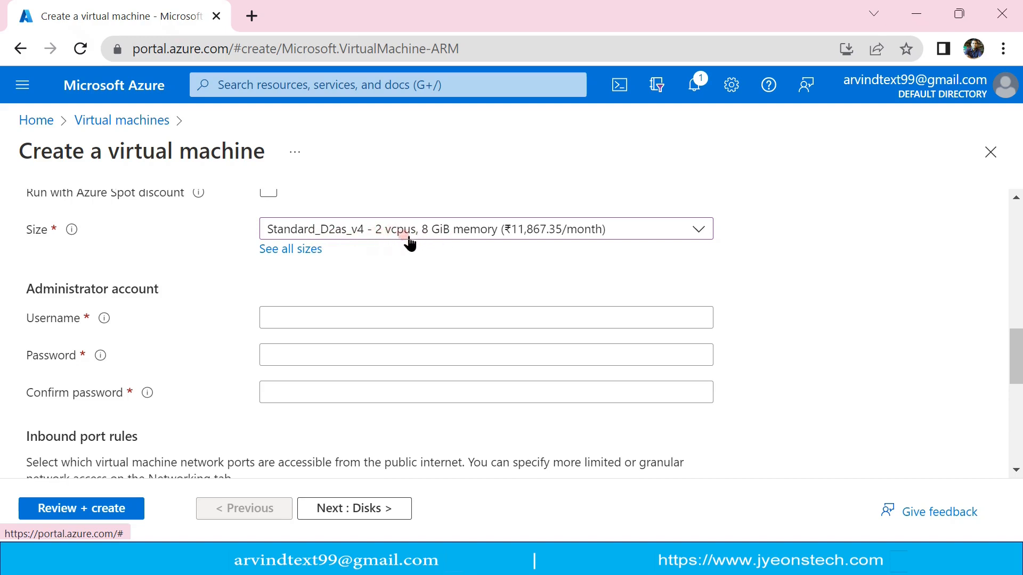
pyautogui.moveTo(516, 247)
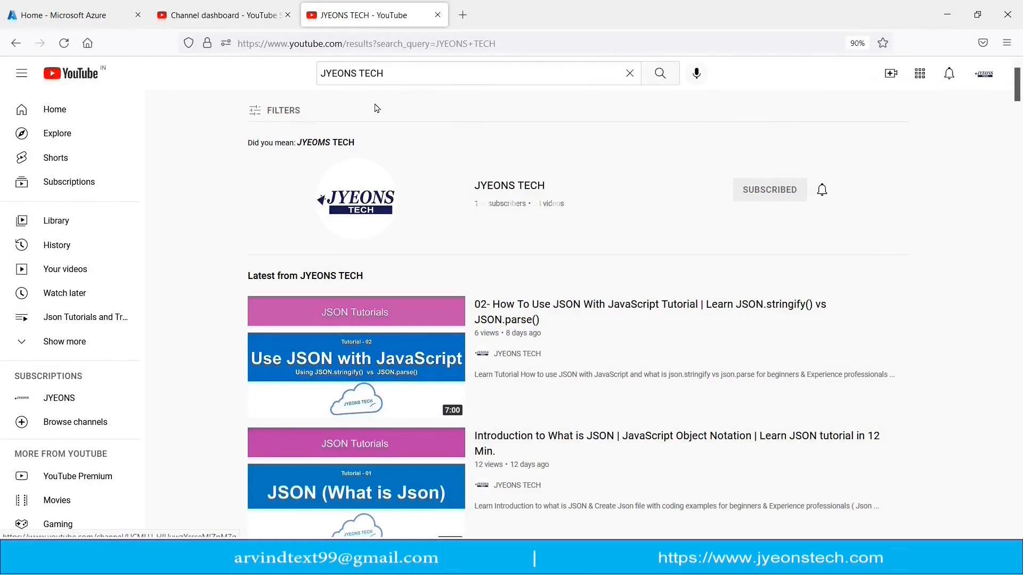
pyautogui.moveTo(368, 89)
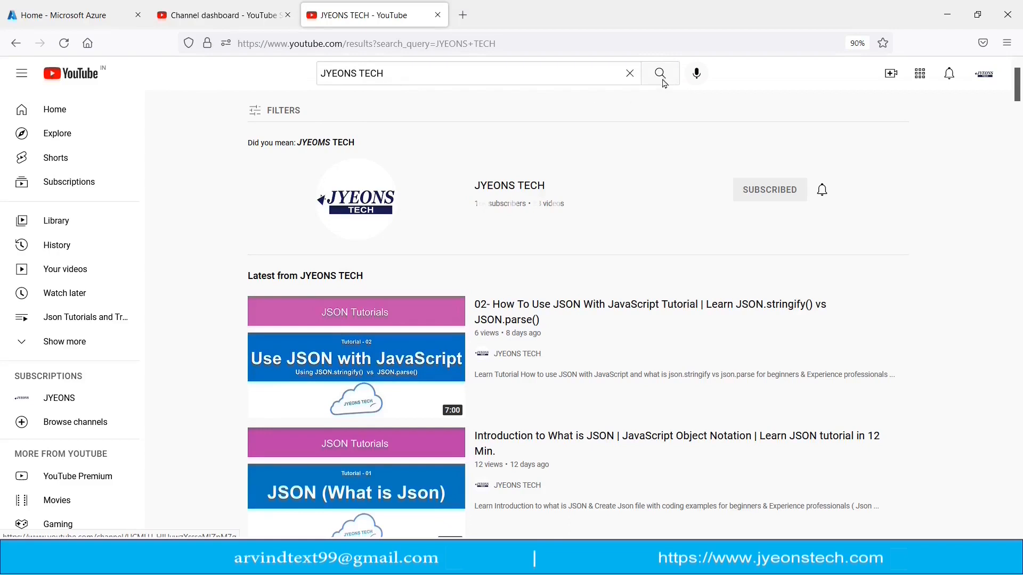
pyautogui.moveTo(305, 189)
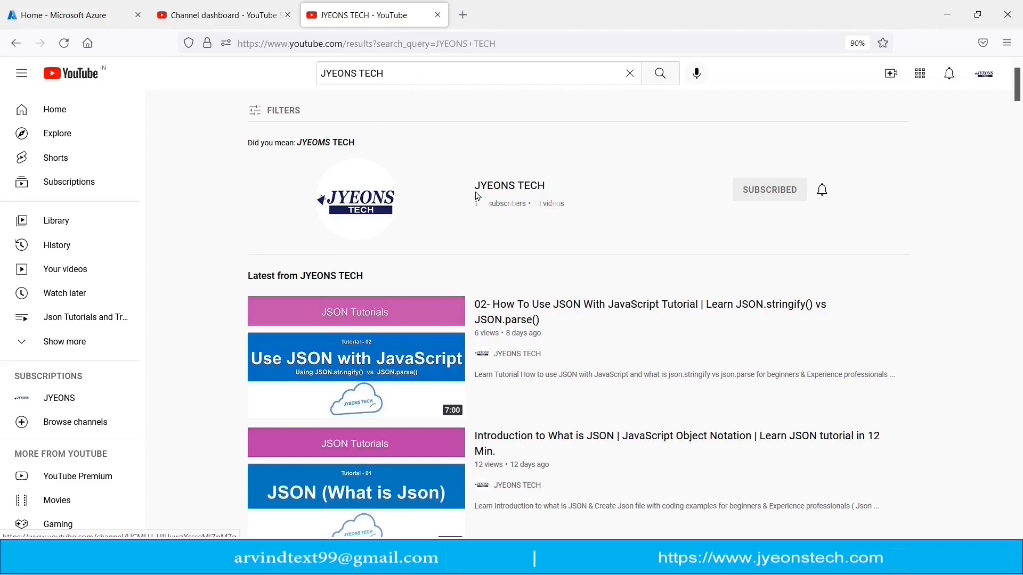
pyautogui.moveTo(802, 229)
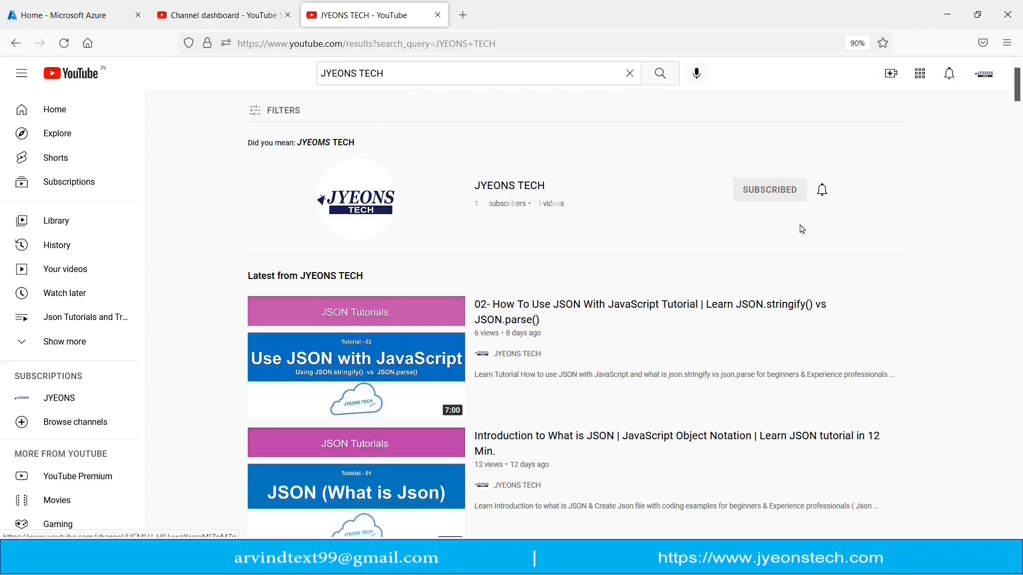